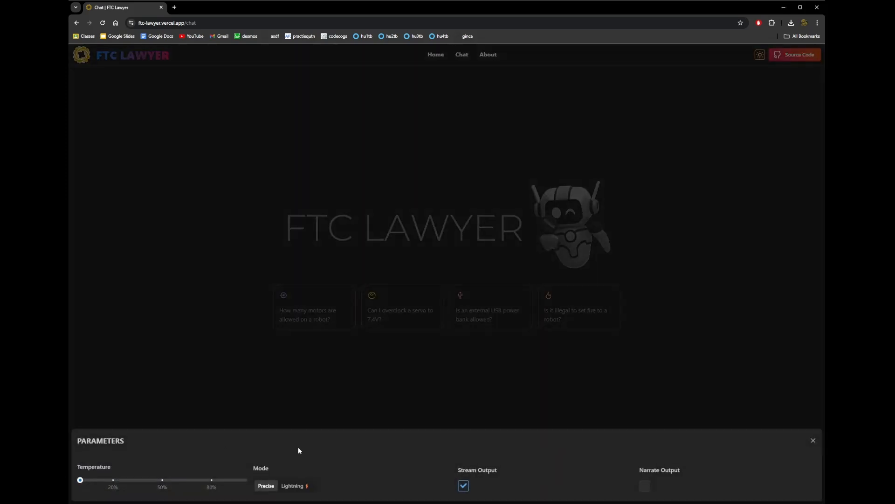
Dismiss the Parameters panel, keeping Precise mode selected
{"action": "left_click", "coordinate": [813, 440]}
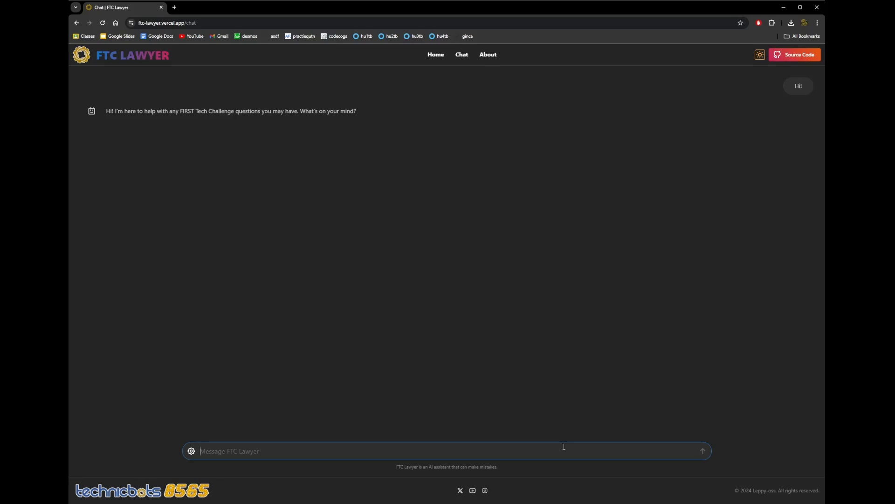
Ask how many motors are allowed and which rule states that
{"action": "type", "text": "How many motors are"}
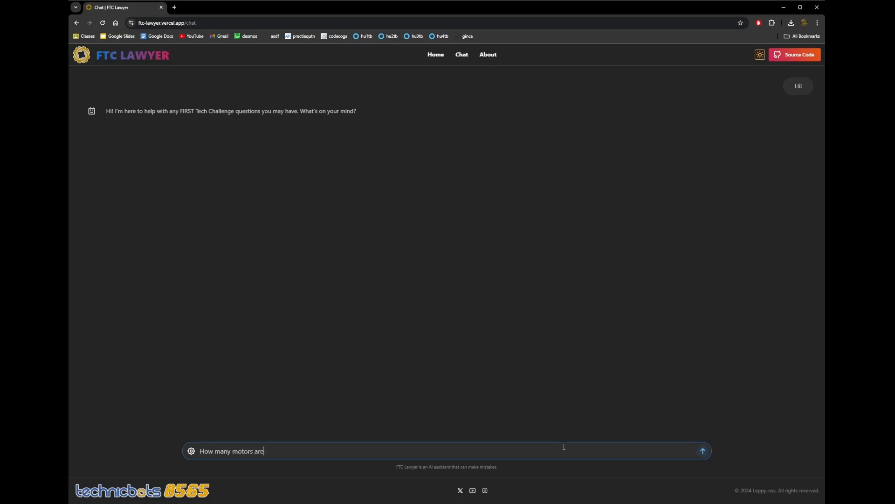
{"action": "type", "text": "allowed"}
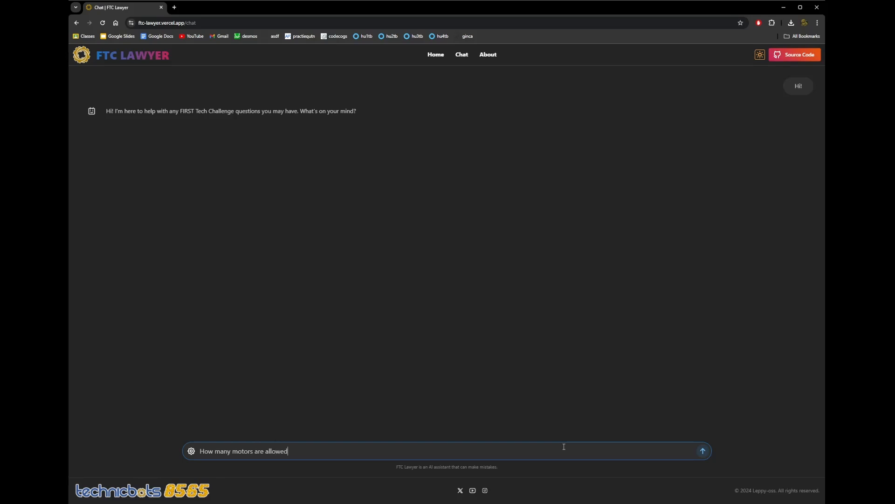
{"action": "left_click", "coordinate": [702, 450]}
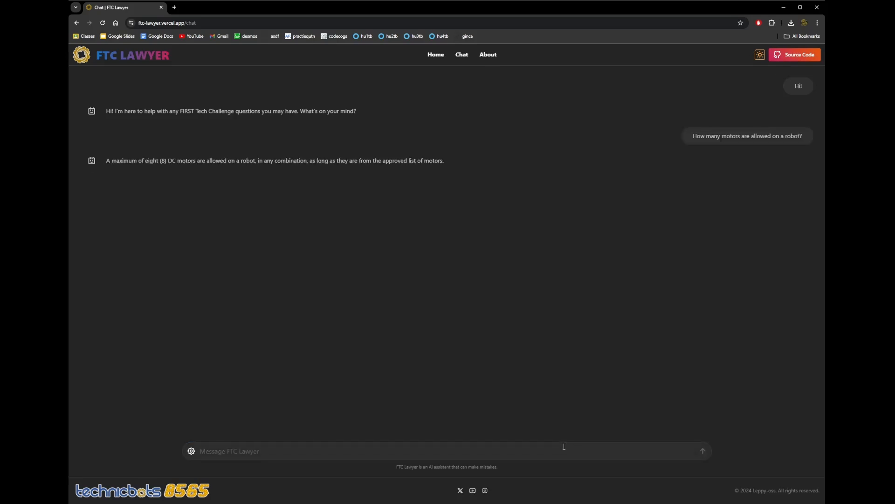
{"action": "type", "text": "Which rul"}
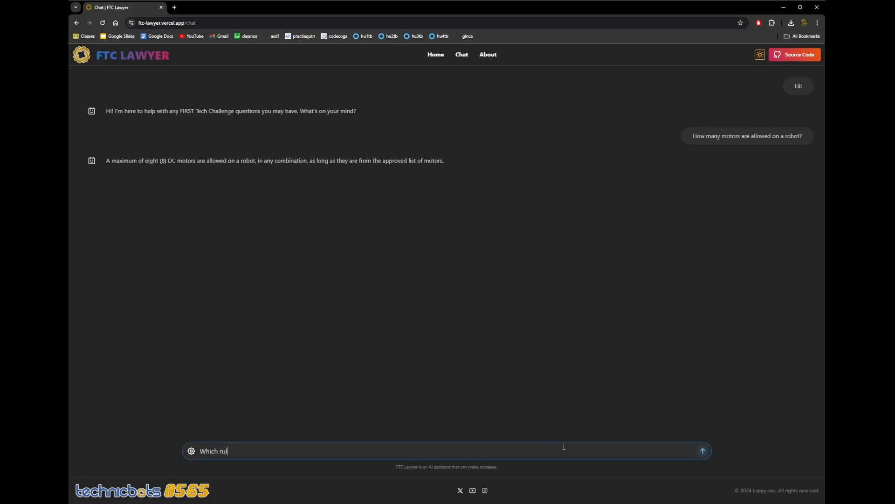
{"action": "type", "text": "e states that?"}
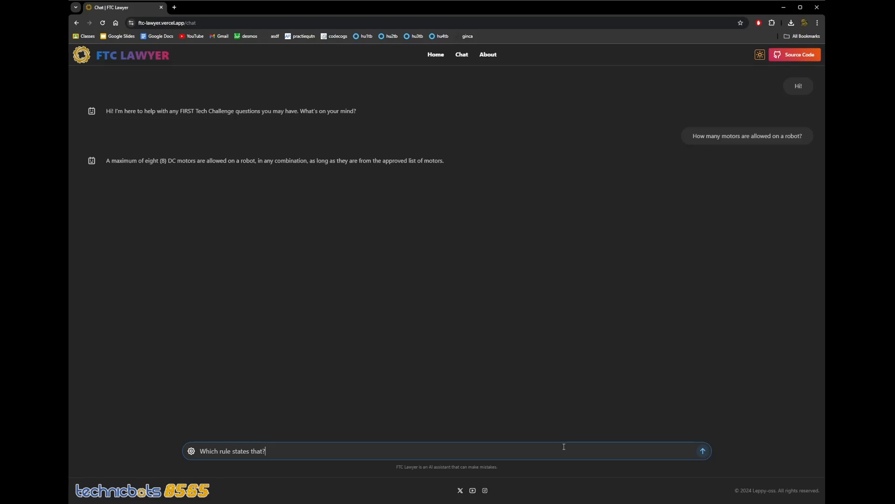
{"action": "left_click", "coordinate": [701, 450]}
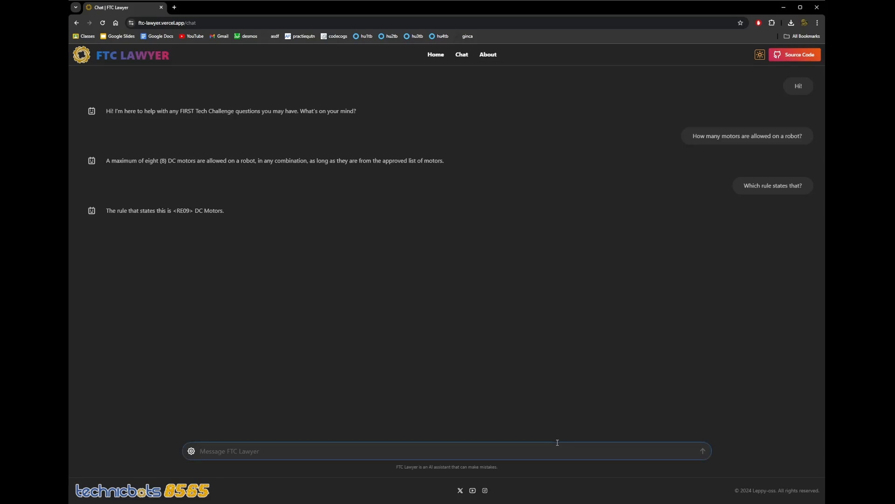
Ask what else rule <RE09> states
{"action": "type", "text": "What else does <RE09"}
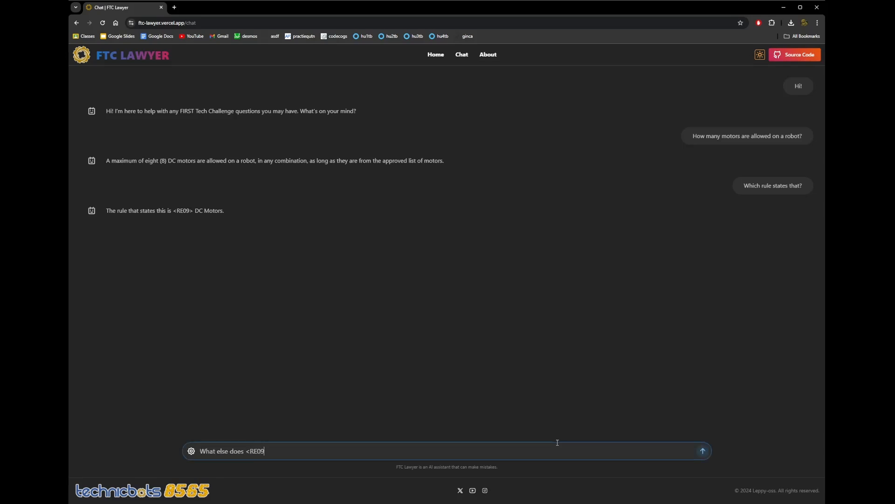
{"action": "type", "text": "> state?"}
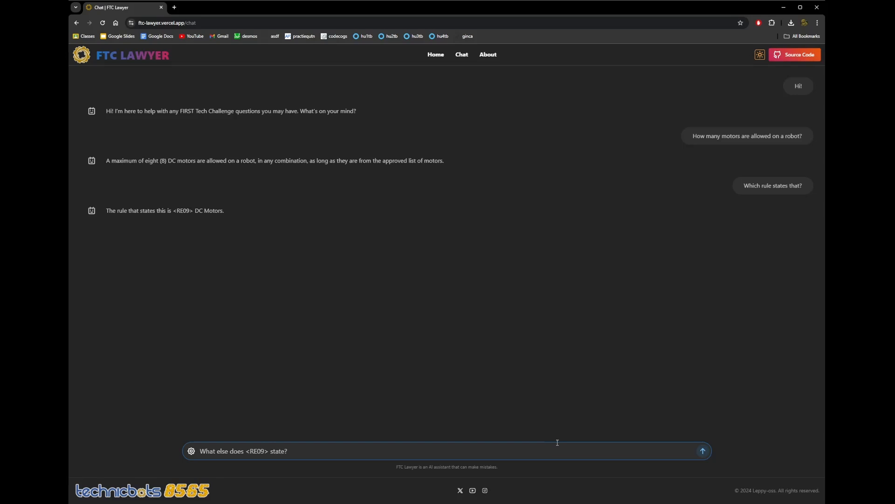
{"action": "left_click", "coordinate": [702, 450]}
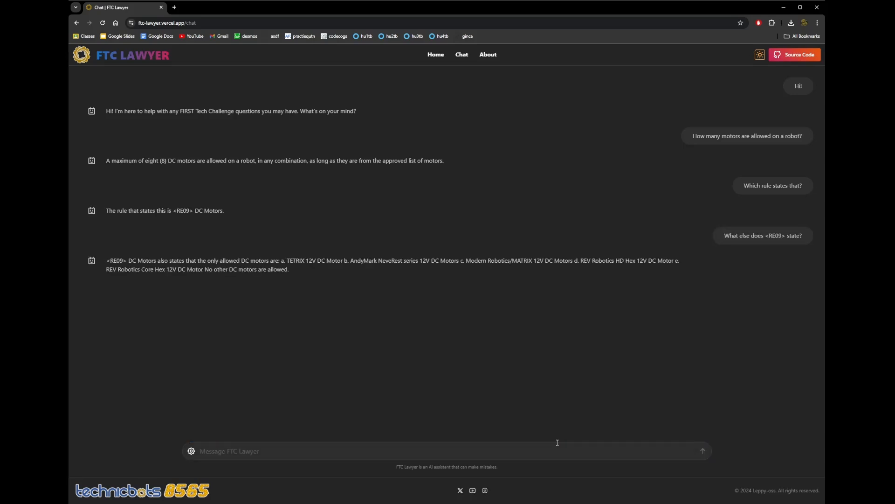
{"action": "mouse_move", "coordinate": [553, 443]}
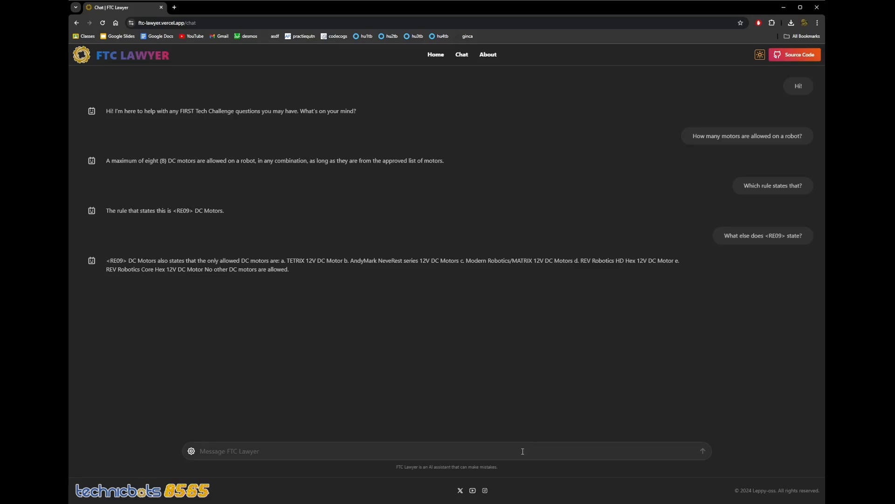
Send the question asking whether setting fire to an opponent's robot is allowed
{"action": "type", "text": "ls"}
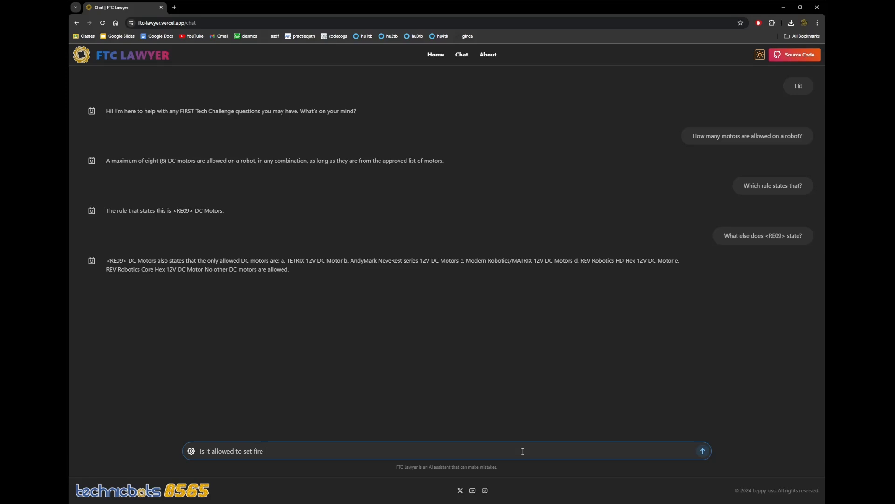
{"action": "type", "text": "to an opponent's robot"}
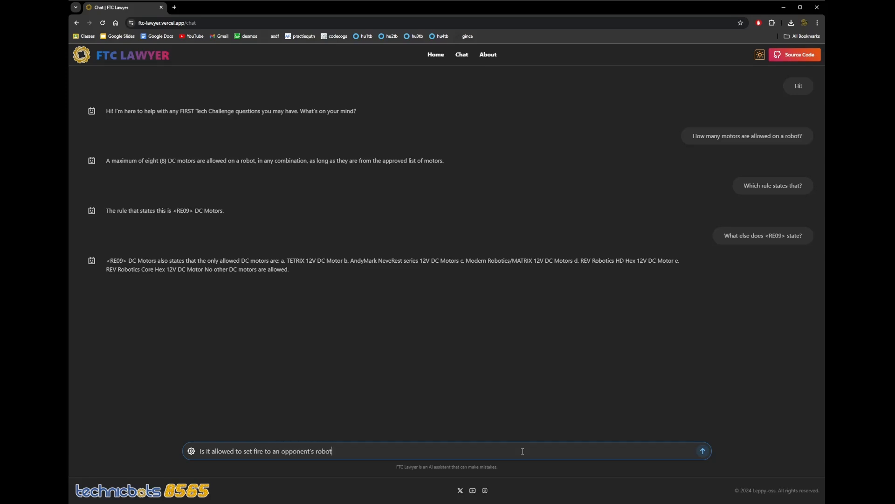
{"action": "type", "text": "?"}
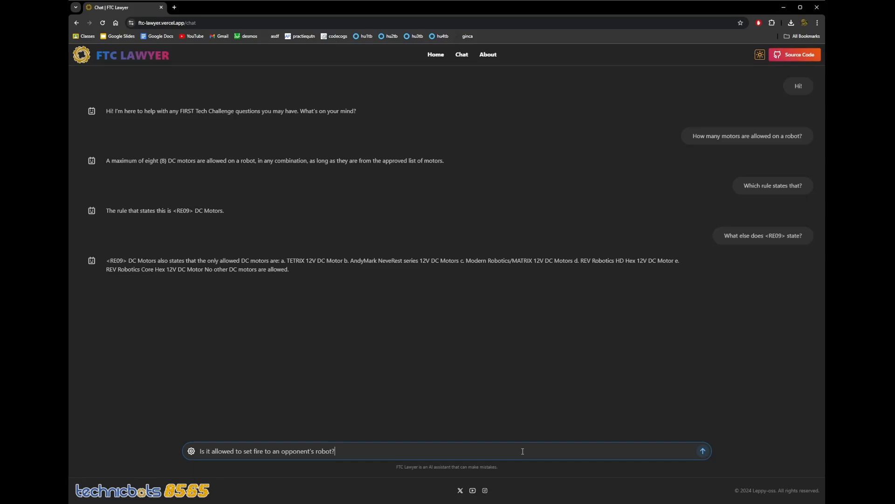
{"action": "left_click", "coordinate": [702, 450]}
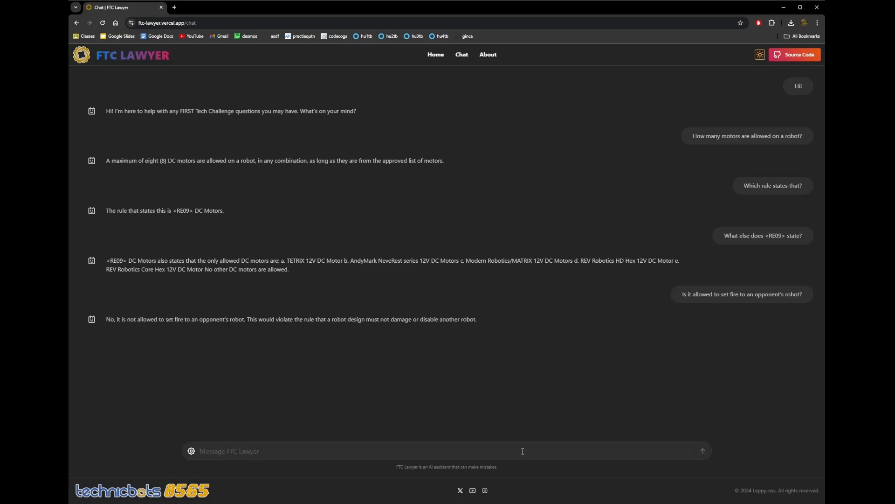
Type a follow-up asking whether any other reasons would forbid it
{"action": "type", "text": "Which rule sp"}
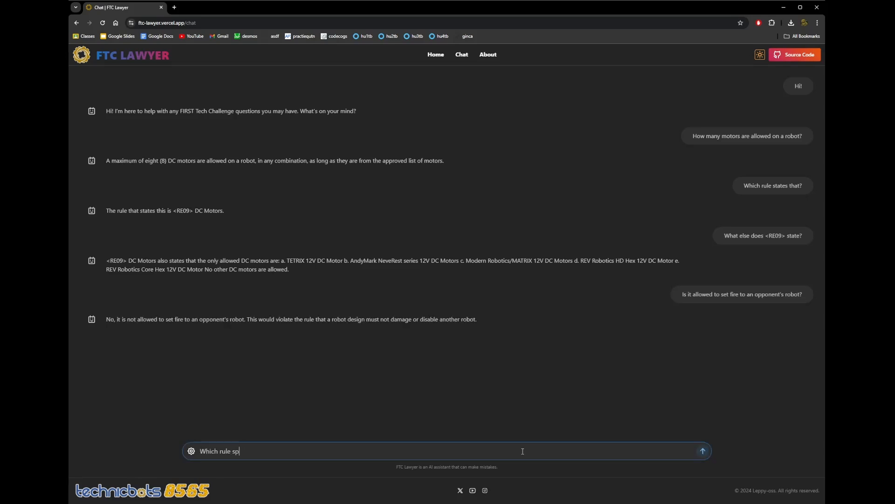
{"action": "type", "text": "Are there a"}
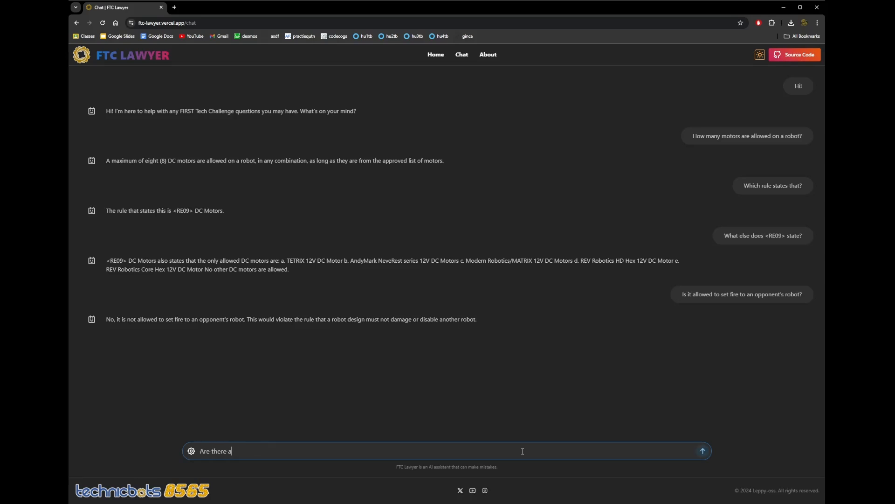
{"action": "type", "text": "ny other reasons tha"}
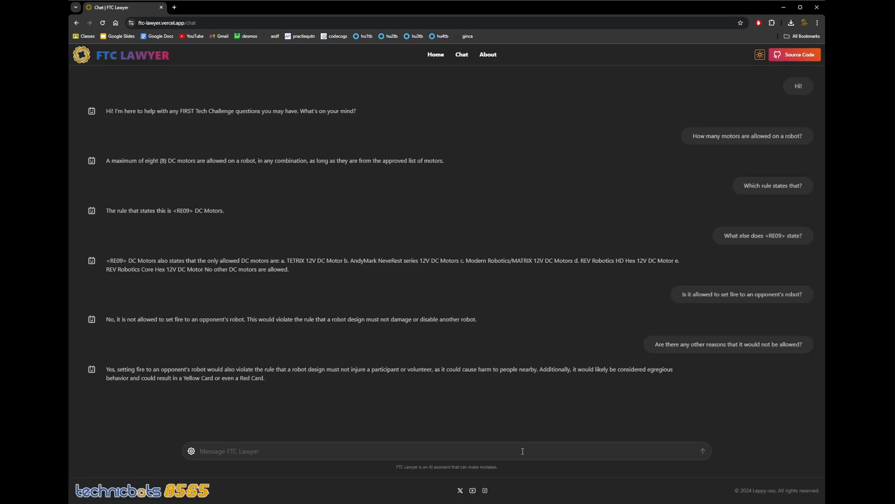
{"action": "mouse_move", "coordinate": [487, 443]}
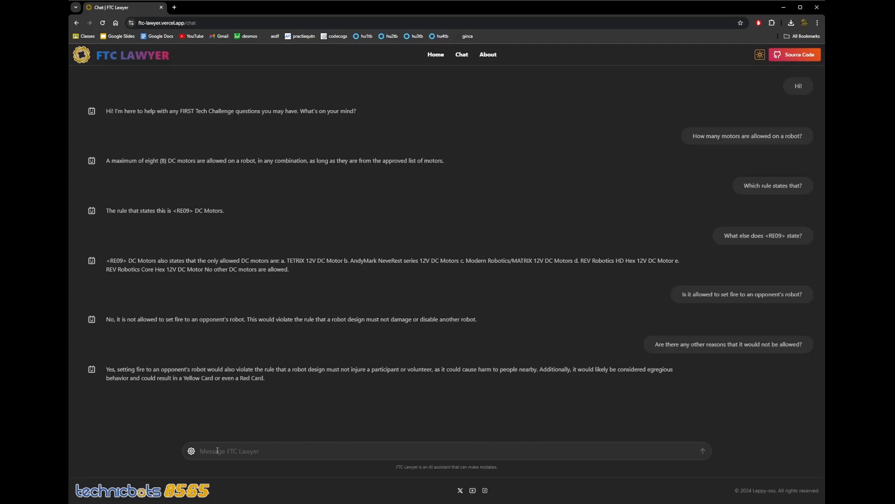
{"action": "mouse_move", "coordinate": [191, 453]}
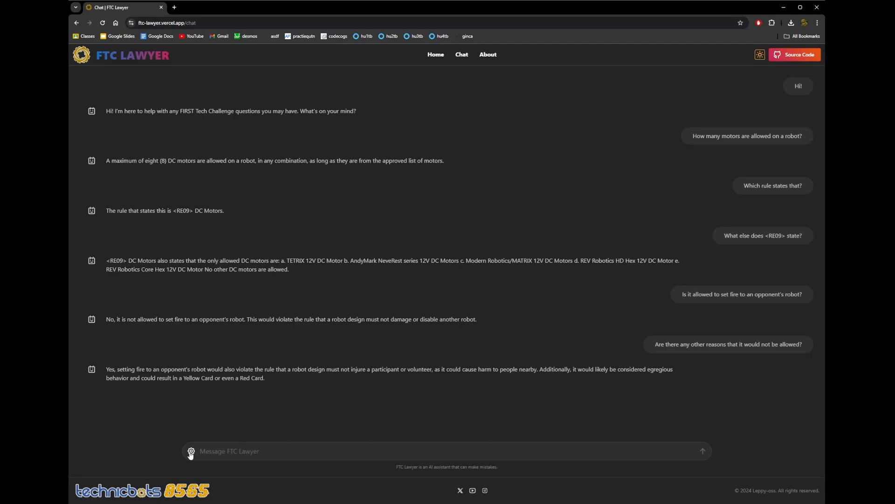
Select Lightning under Mode in Parameters and confirm deleting the chat history
{"action": "left_click", "coordinate": [190, 451]}
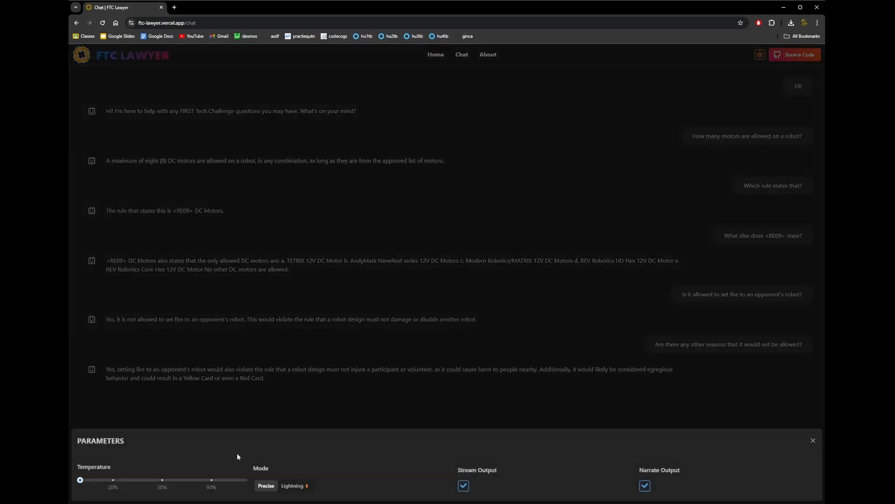
{"action": "left_click", "coordinate": [294, 485]}
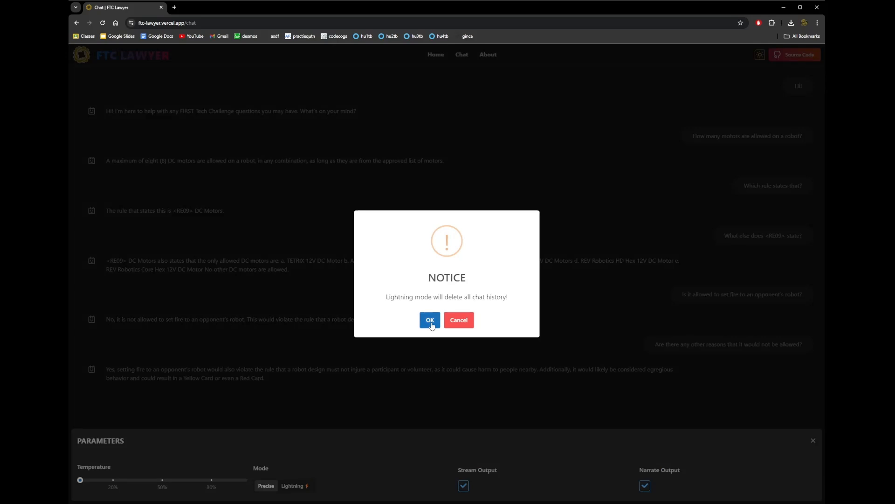
{"action": "left_click", "coordinate": [430, 319]}
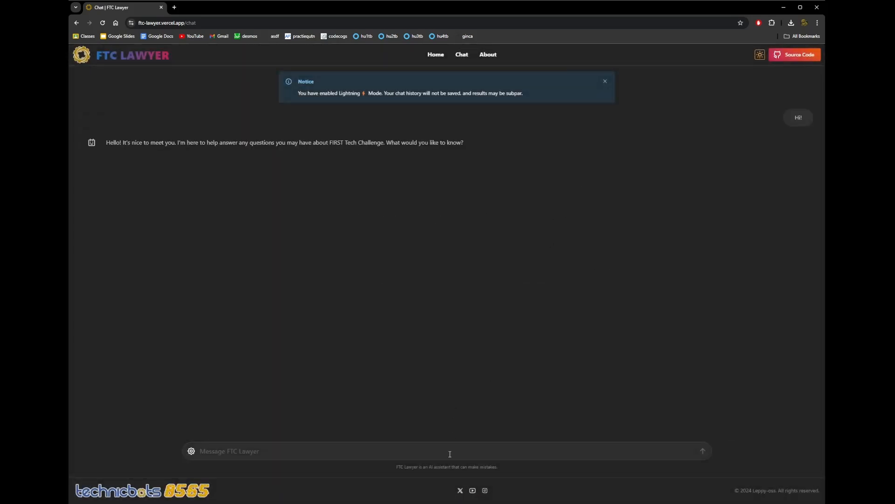
{"action": "left_click", "coordinate": [449, 451]}
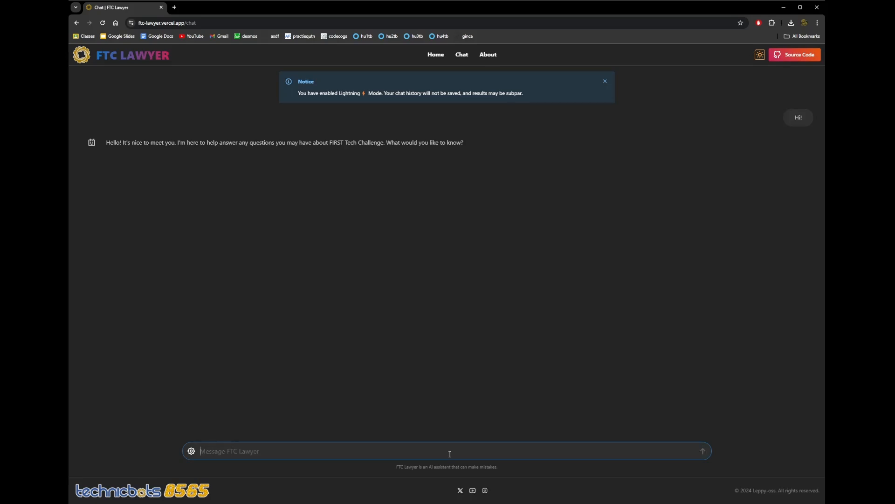
Ask how many pixels are allowed on a robot at a time, then what a mosaic is
{"action": "type", "text": "How many pixels are all"}
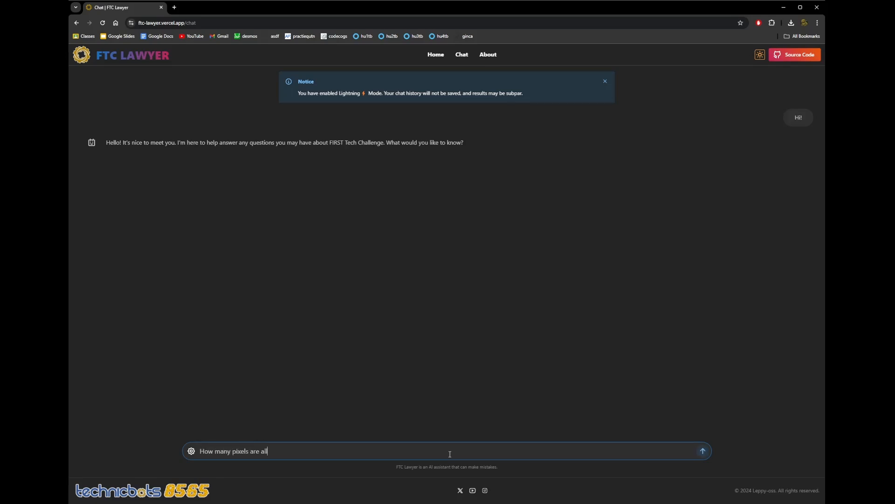
{"action": "type", "text": "owed on a robot at a time?"}
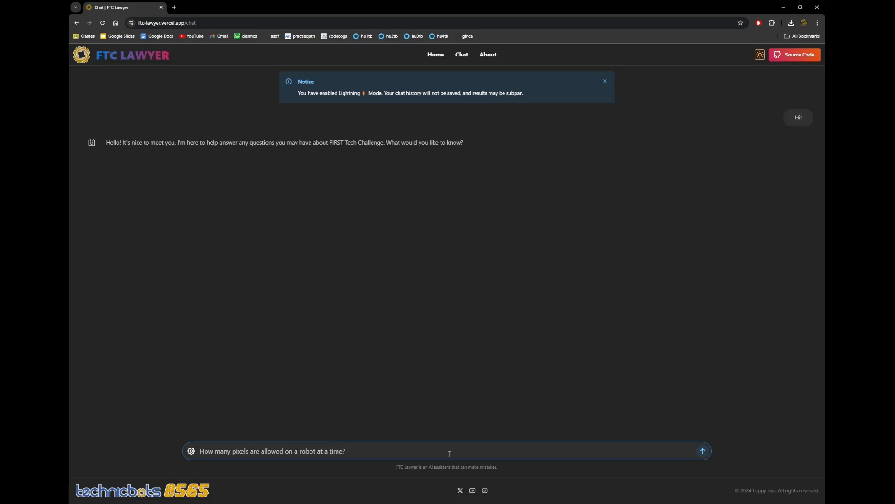
{"action": "left_click", "coordinate": [702, 451]}
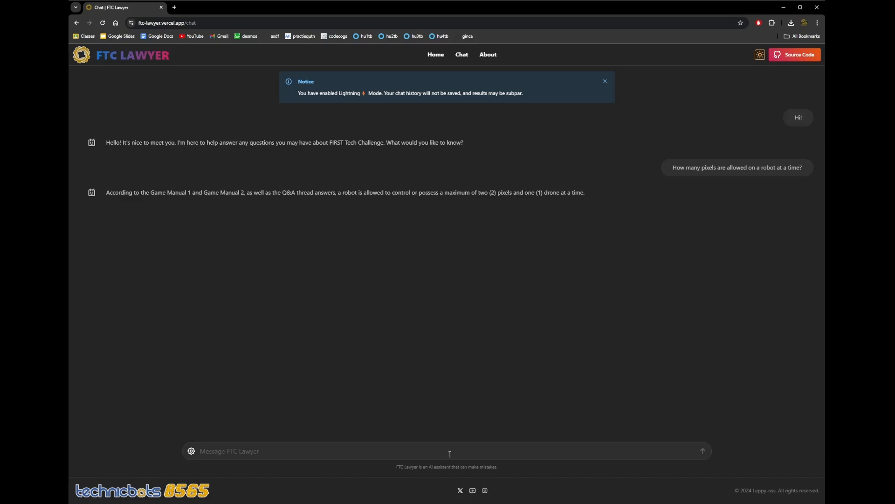
{"action": "mouse_move", "coordinate": [290, 441]}
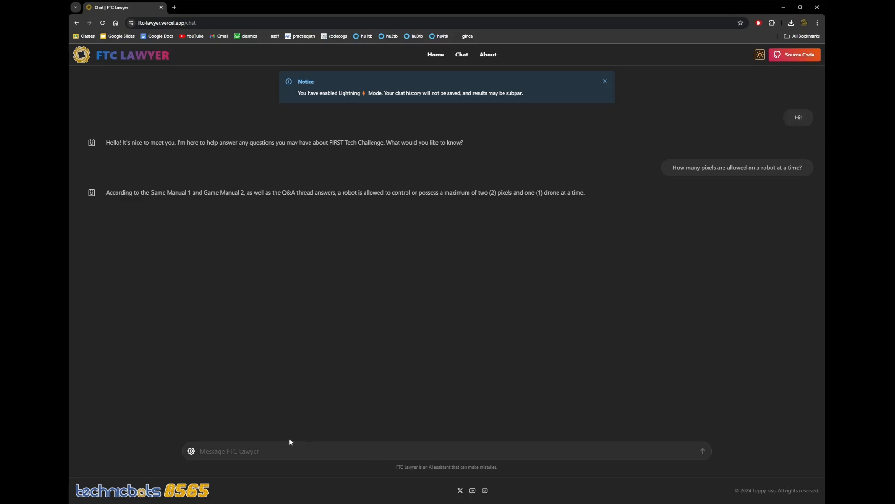
{"action": "mouse_move", "coordinate": [221, 450]}
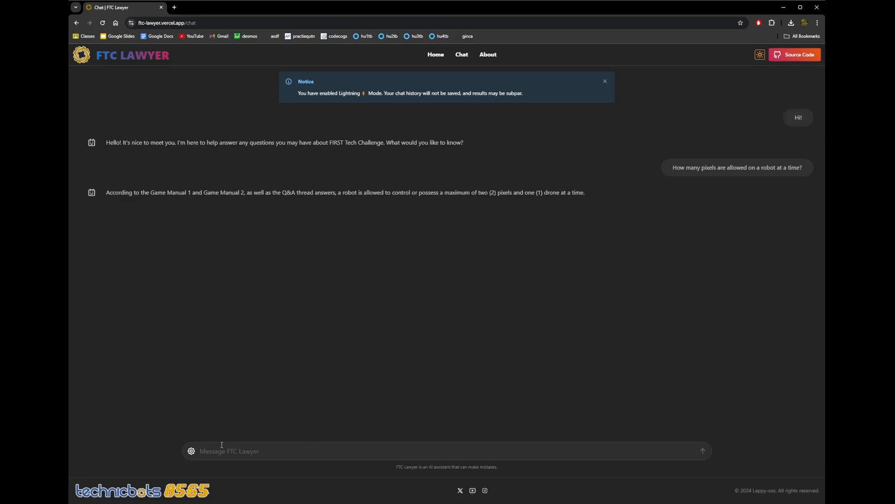
{"action": "mouse_move", "coordinate": [219, 450]}
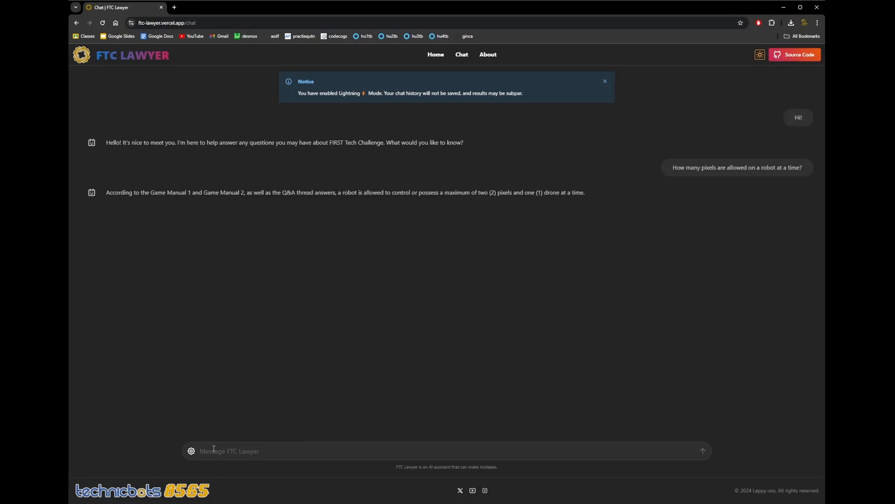
{"action": "mouse_move", "coordinate": [198, 454]}
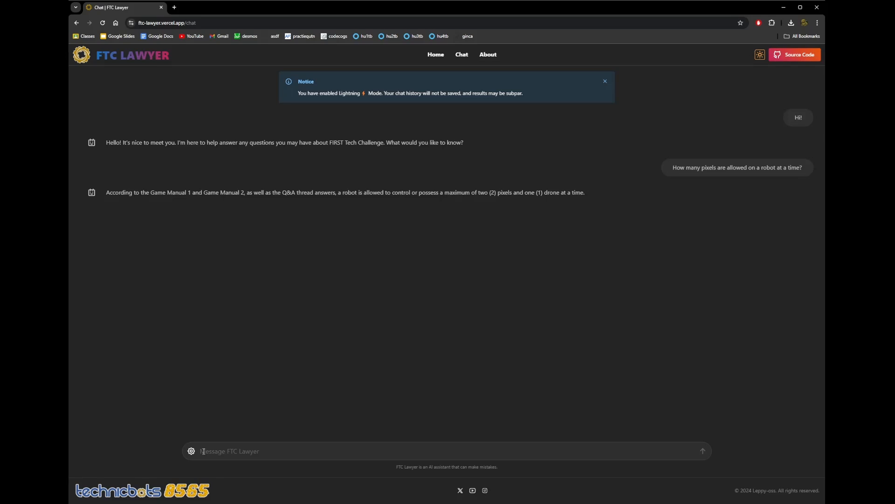
{"action": "type", "text": "What is the"}
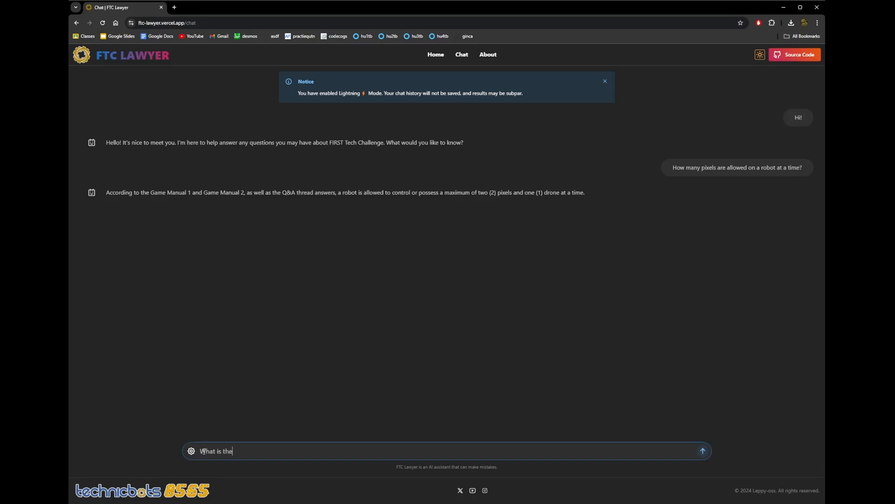
{"action": "left_click", "coordinate": [702, 451]}
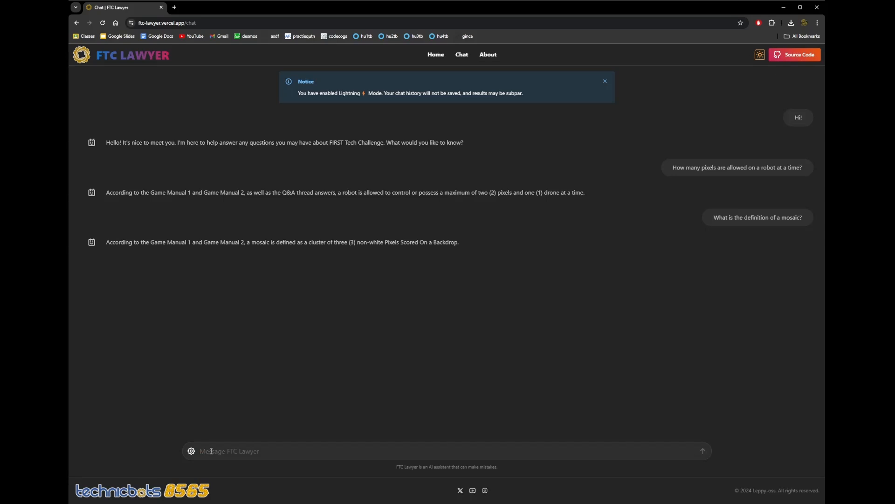
{"action": "mouse_move", "coordinate": [210, 451]}
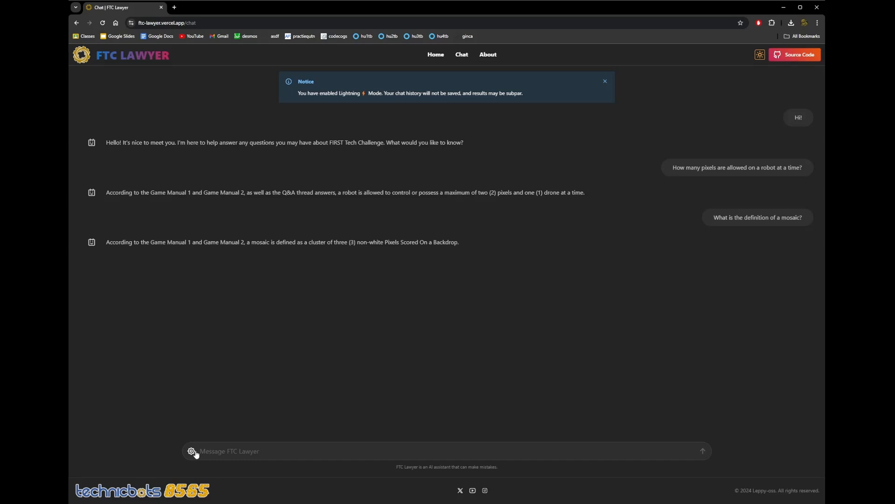
Clear the chat and ask how many seconds remain before Endgame at 54 seconds into TeleOP
{"action": "left_click", "coordinate": [192, 450]}
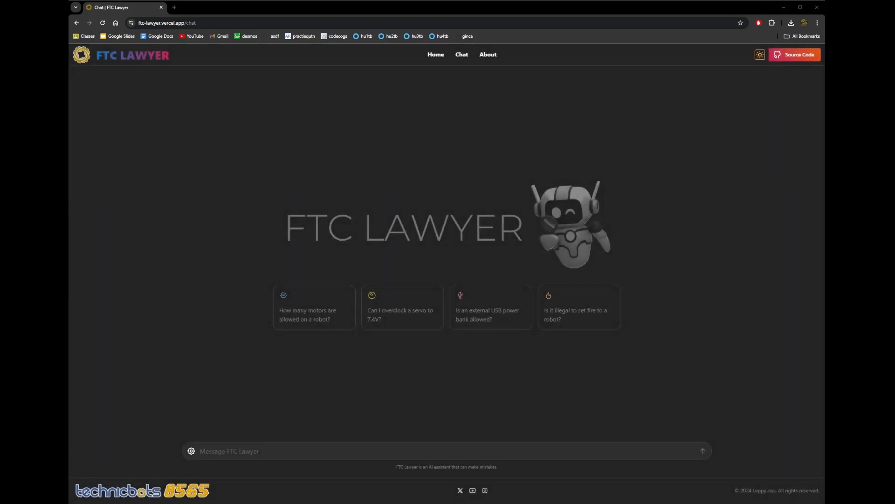
{"action": "type", "text": "I am"}
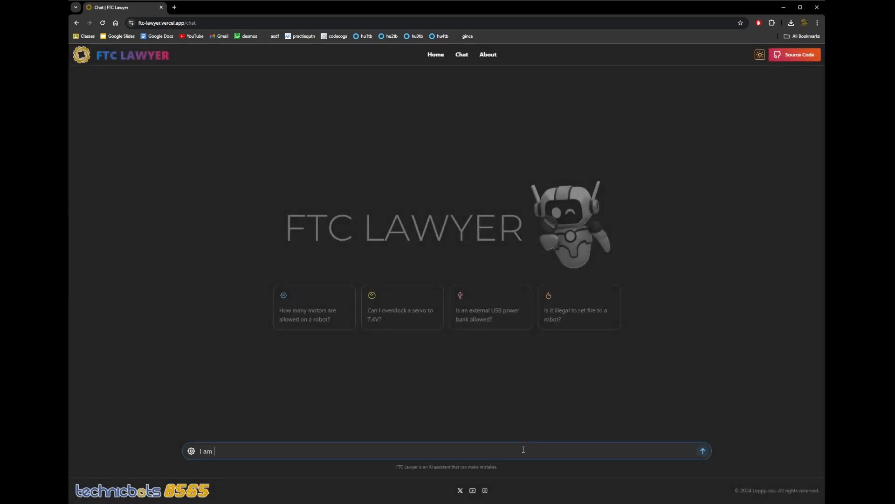
{"action": "type", "text": "54 seconds into the TeleO"}
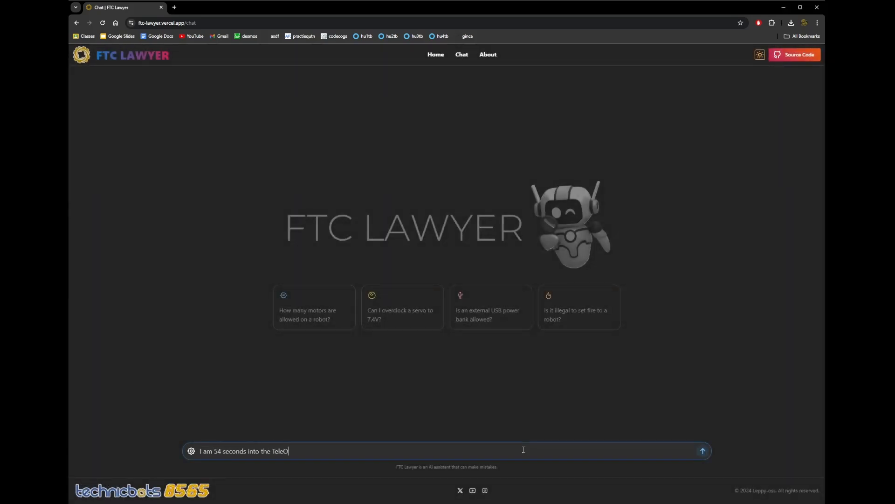
{"action": "type", "text": "P mode. How many more second"}
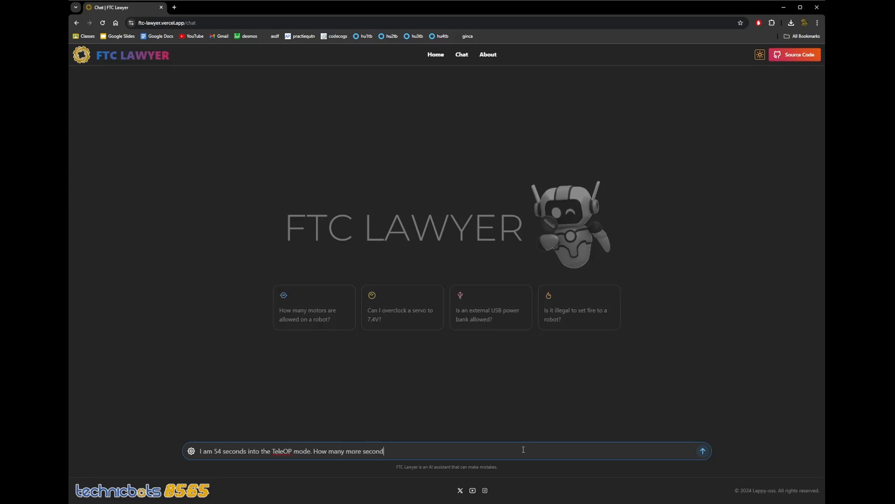
{"action": "type", "text": "before the Endga"}
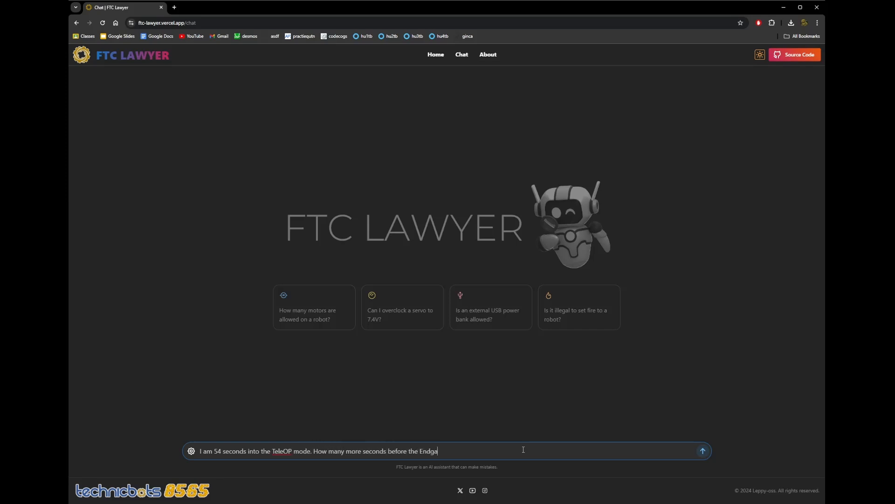
{"action": "left_click", "coordinate": [702, 451]}
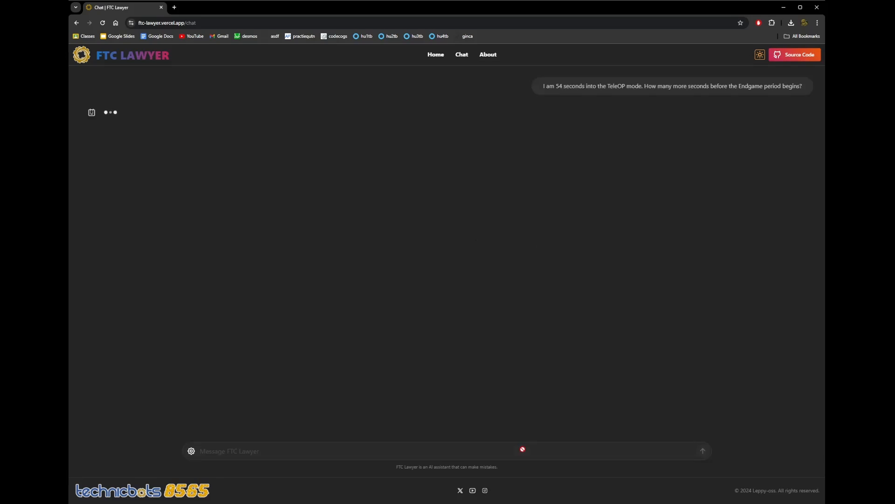